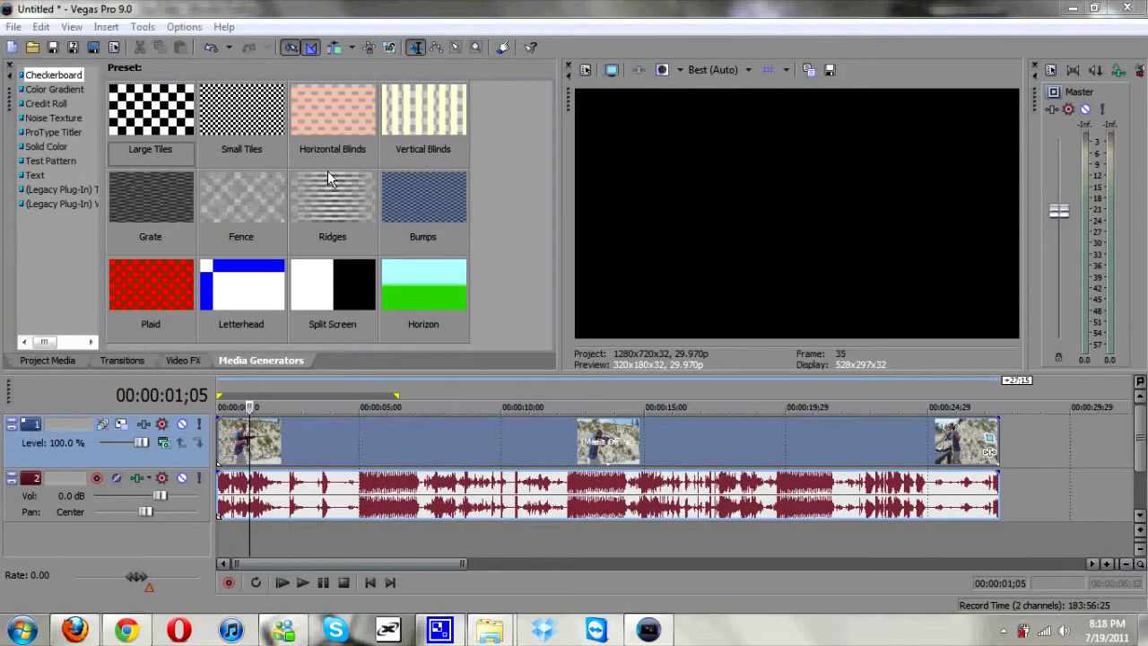
mouse_move(470, 206)
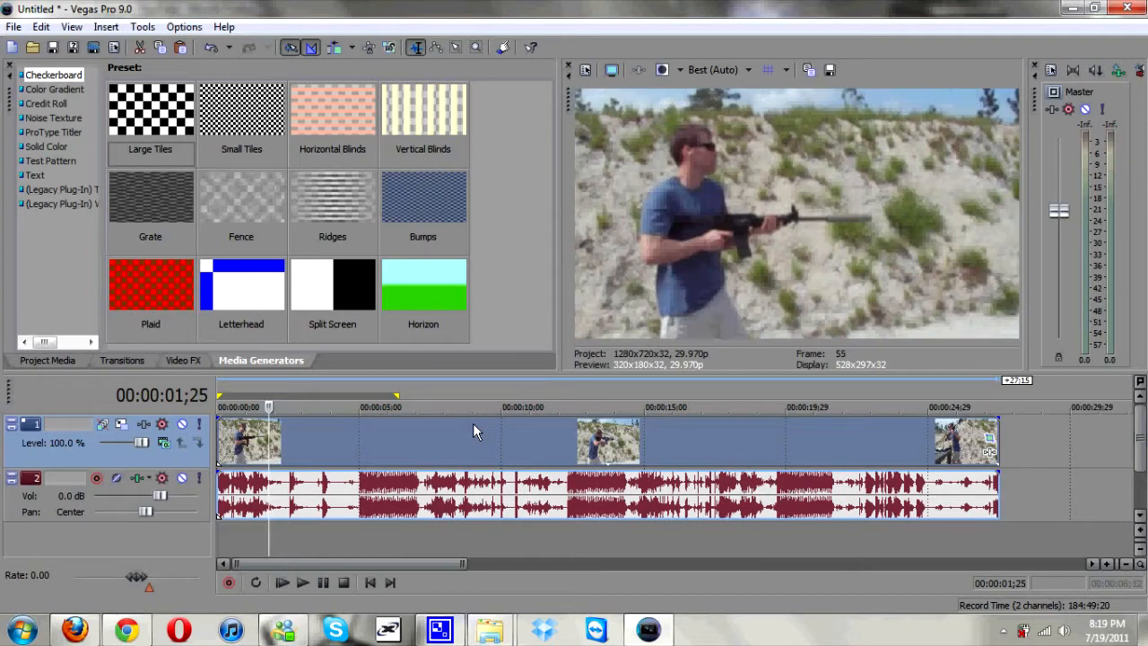
mouse_move(377, 439)
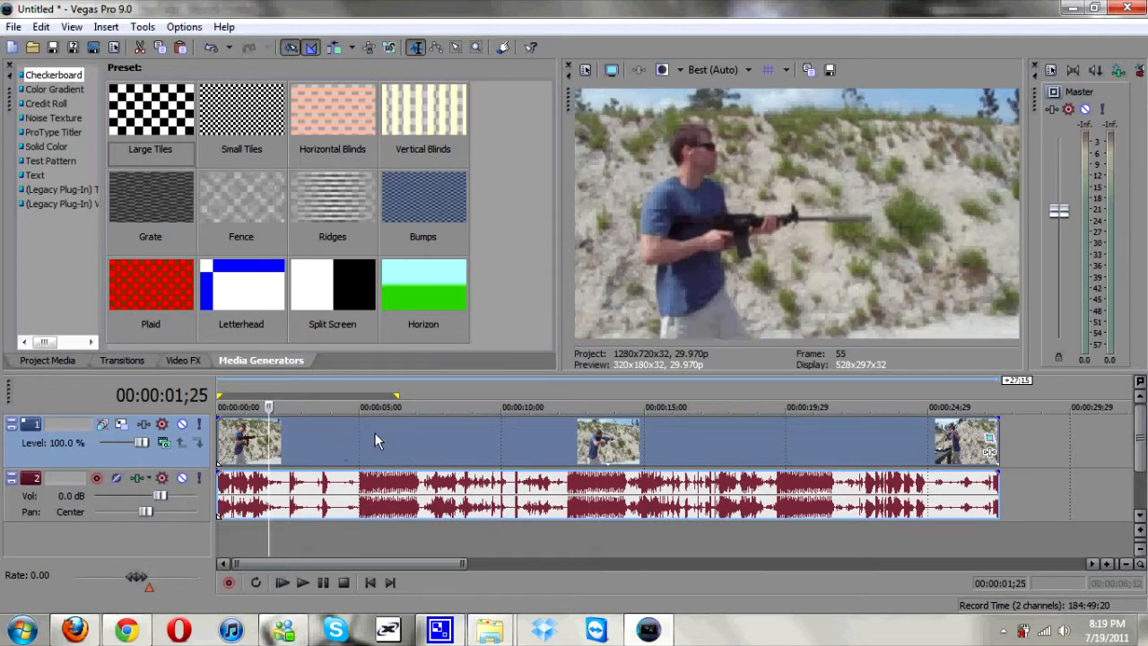
Switch the preview quality from Best (Auto) to Preview (Half)
left_click(714, 70)
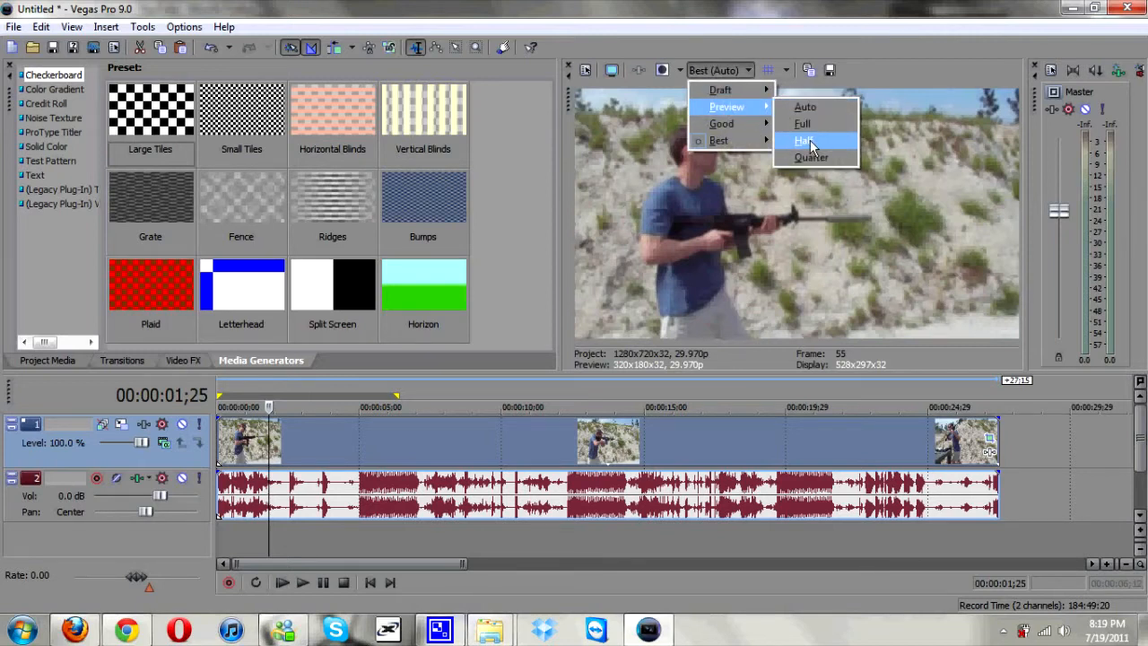
left_click(803, 140)
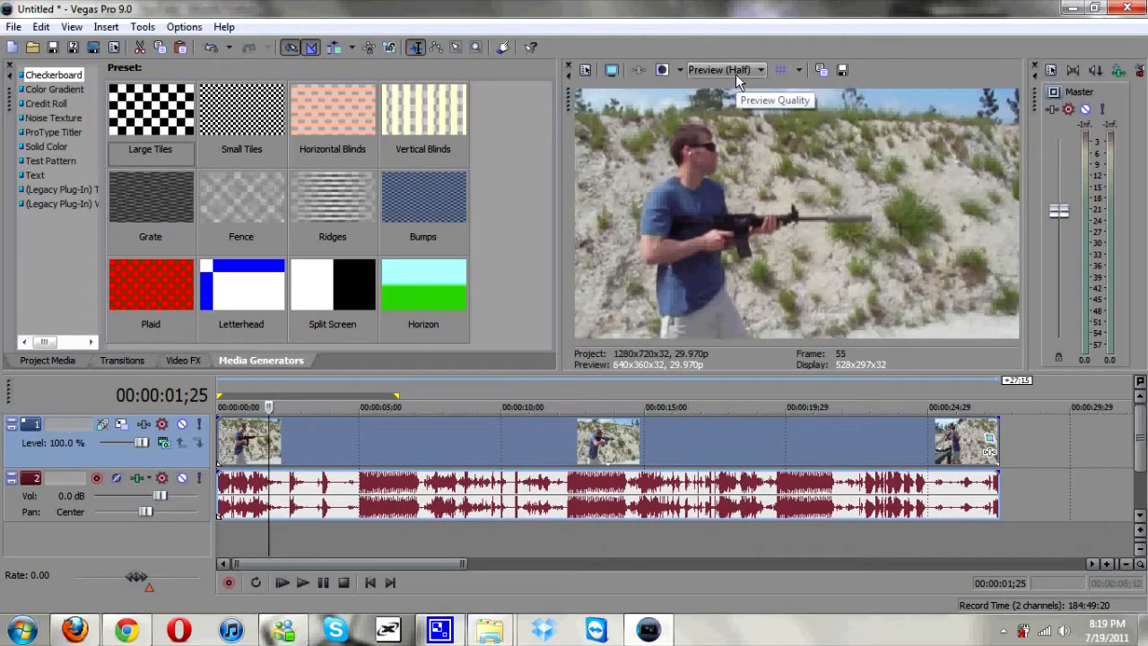
mouse_move(350, 452)
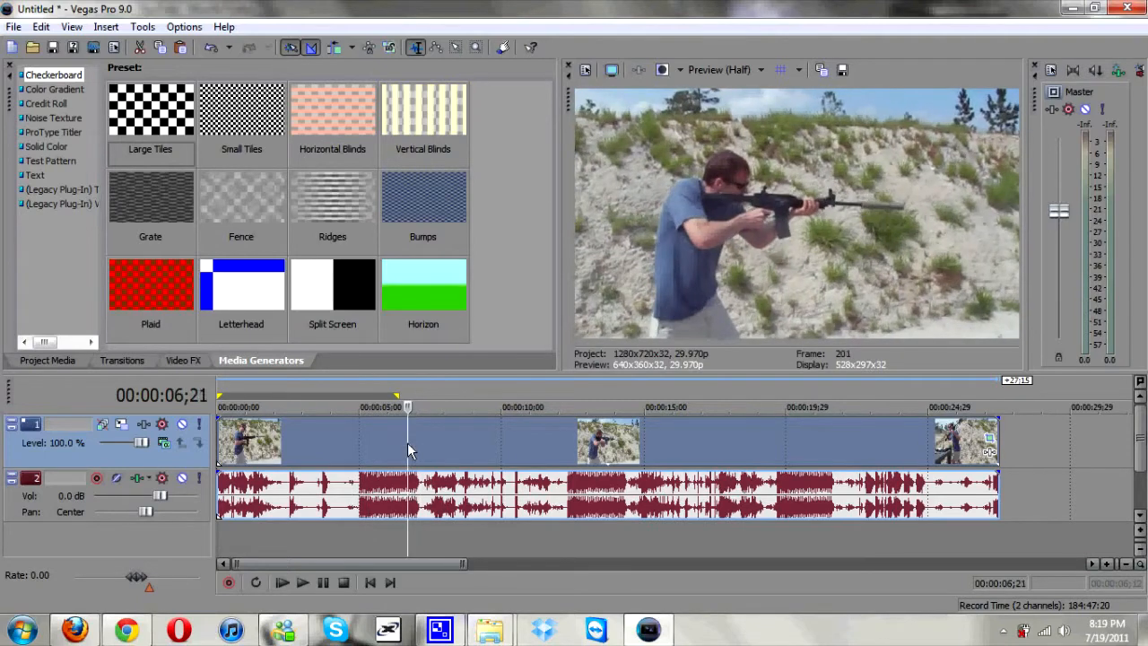
Trim the shooting-range footage to a roughly two-second clip at the timeline start
right_click(409, 439)
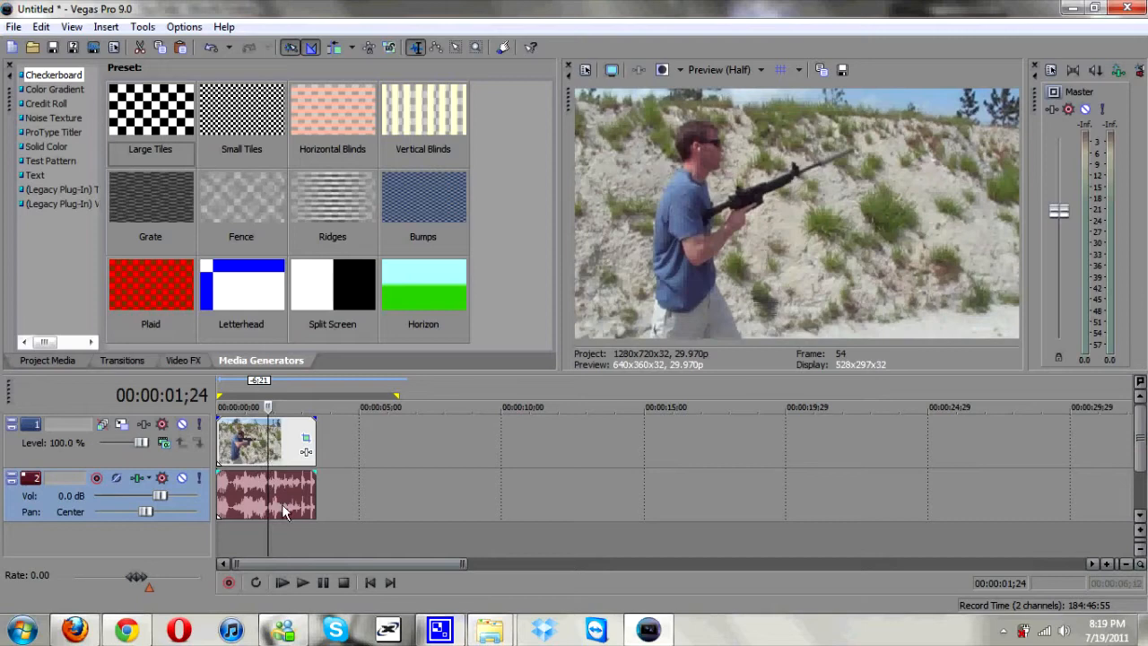
Delete the clip's audio event and the now-empty audio track
right_click(283, 512)
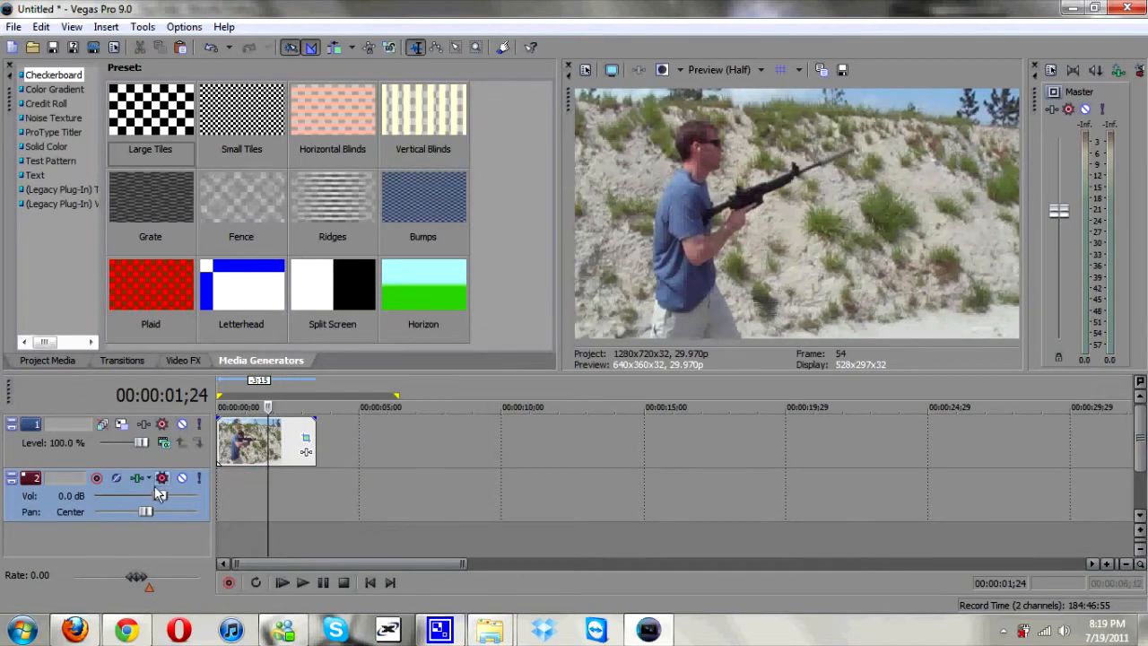
right_click(162, 477)
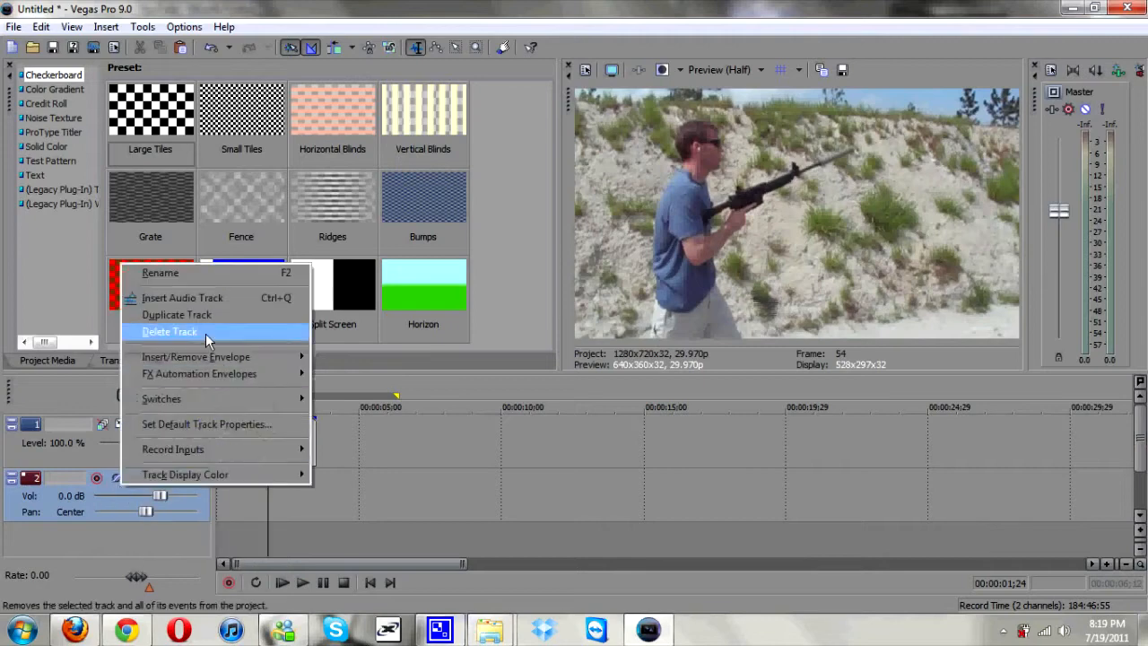
left_click(169, 330)
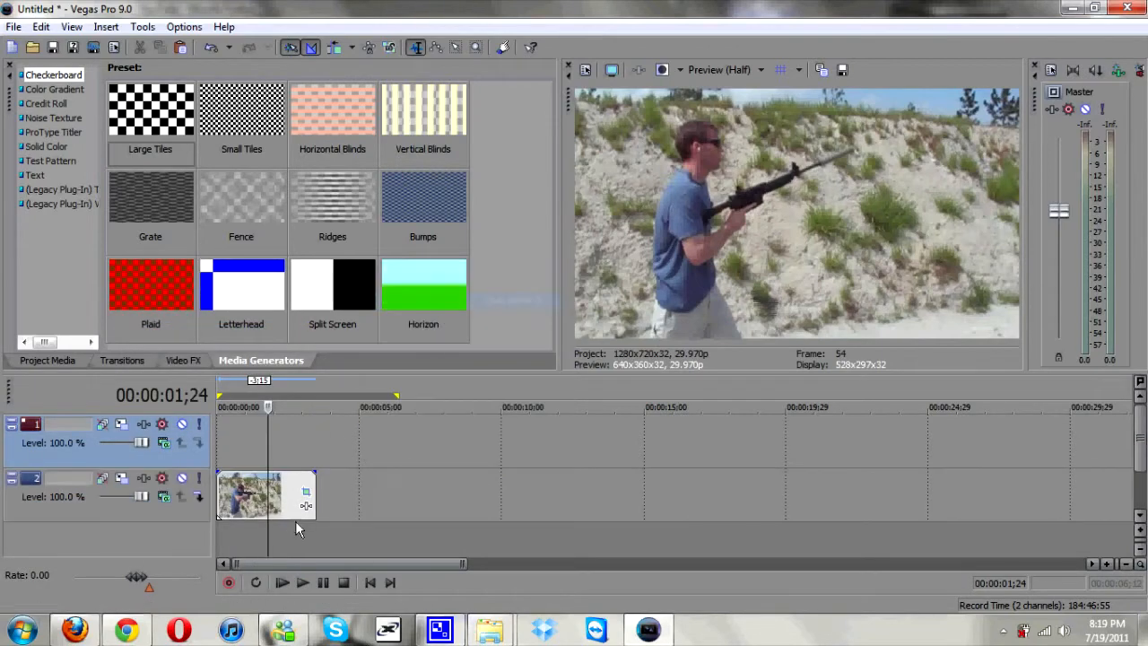
Insert two more video tracks to hold copies of the short clip
right_click(302, 530)
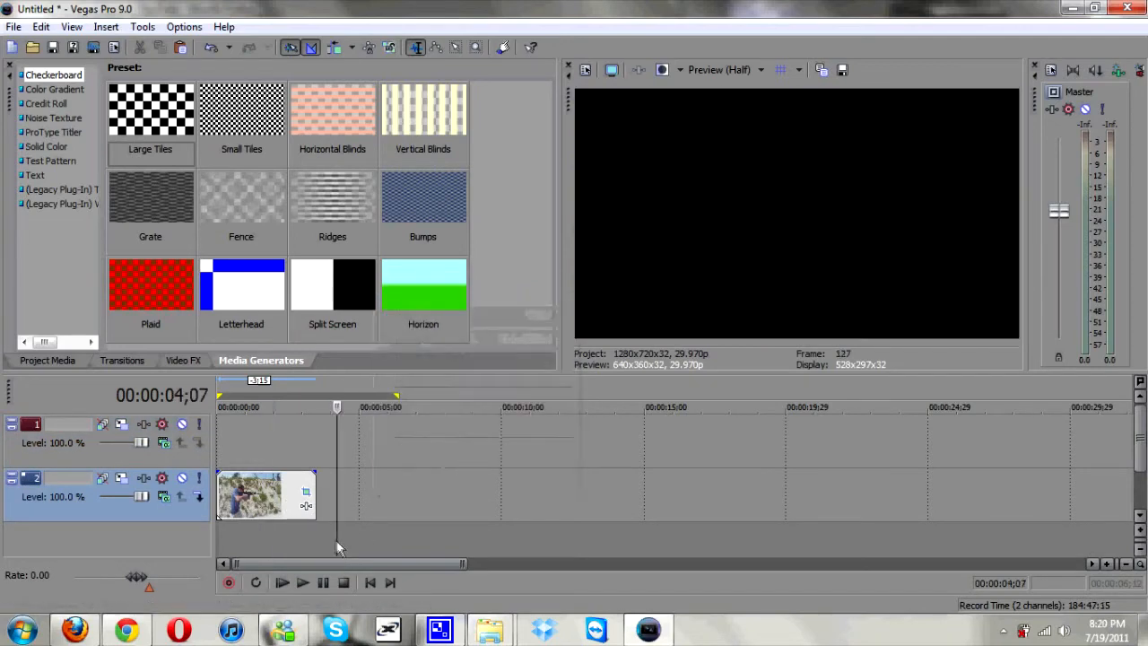
right_click(249, 495)
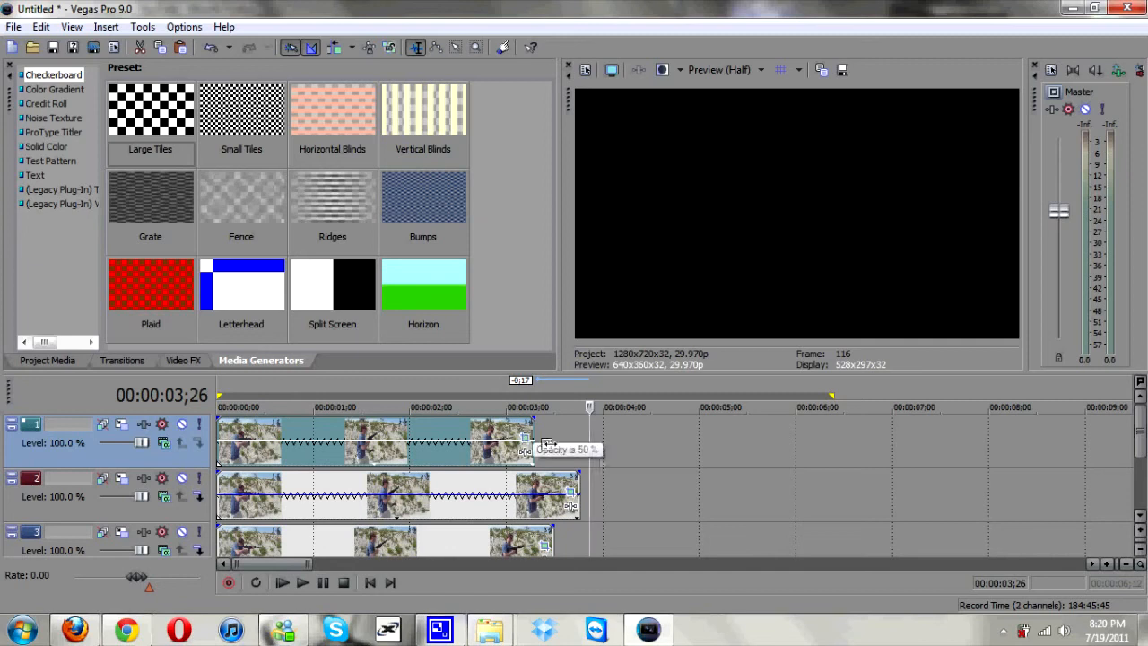
mouse_move(563, 448)
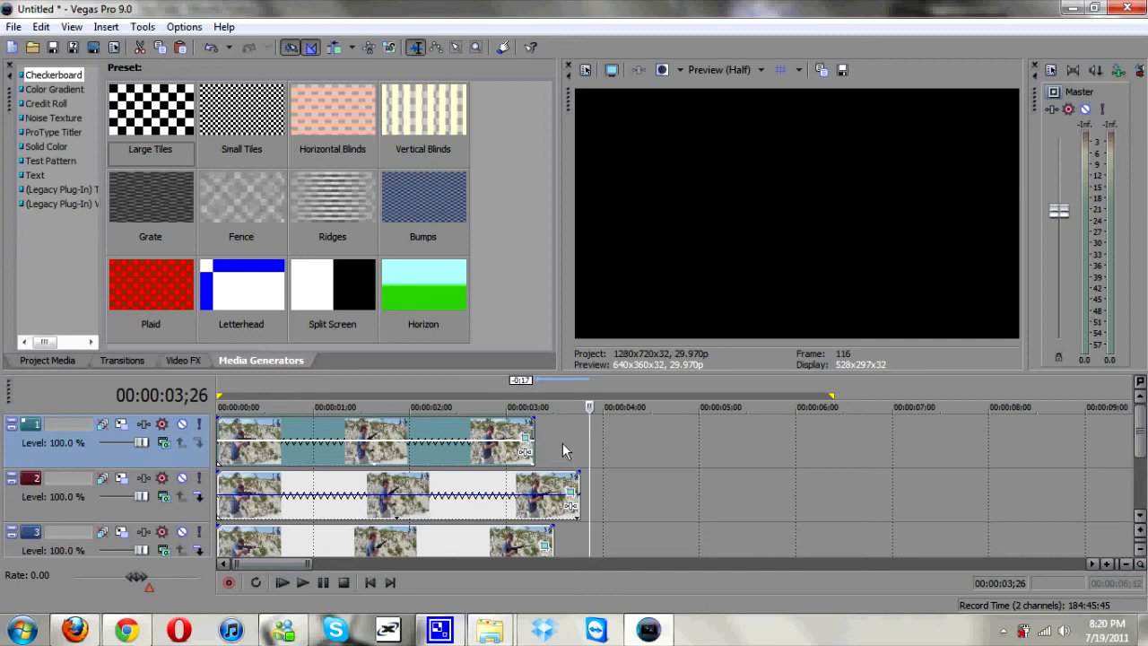
mouse_move(559, 445)
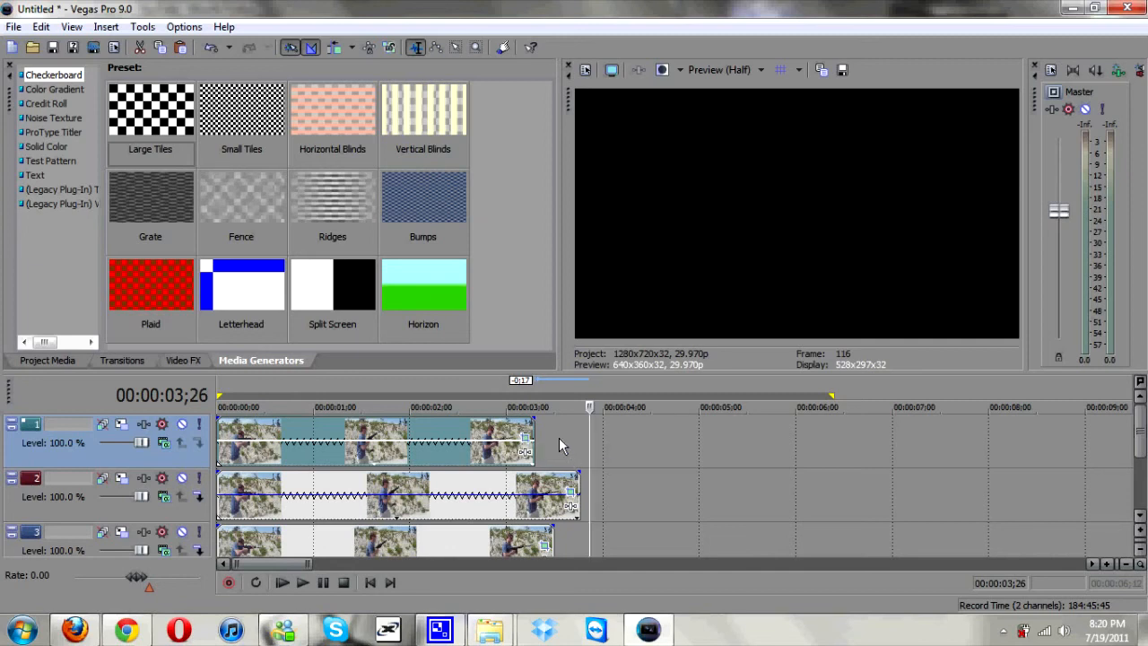